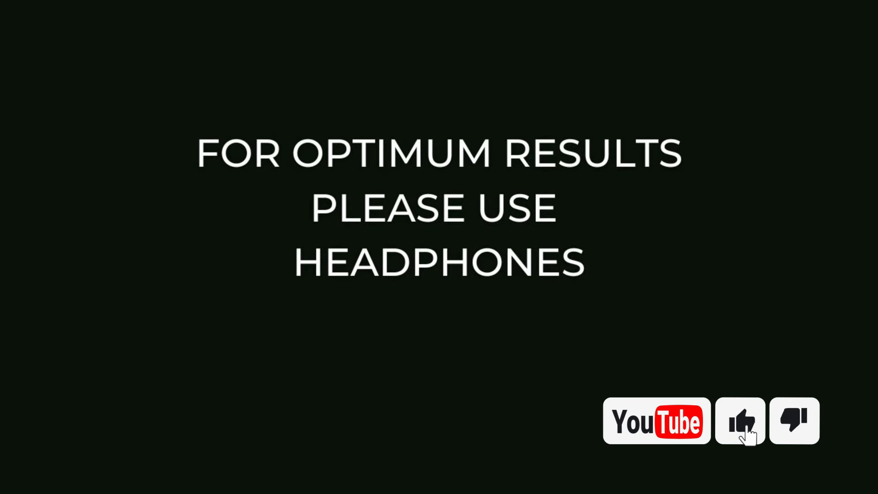
left_click(739, 420)
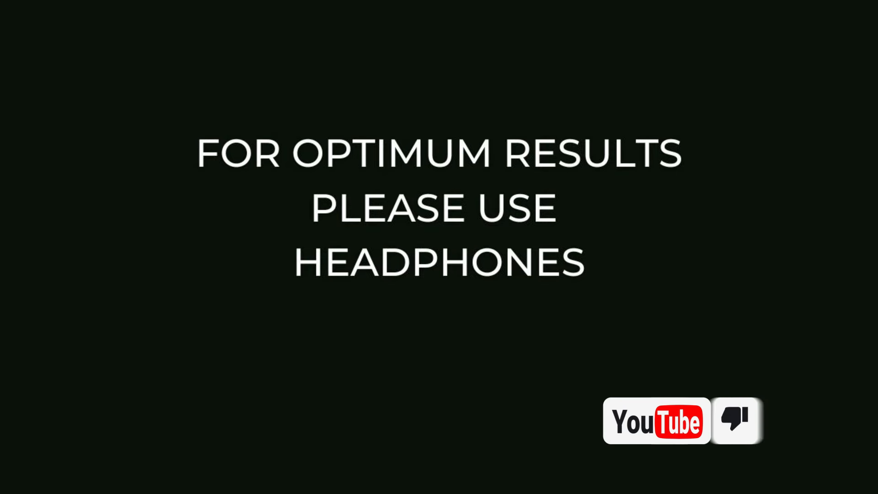